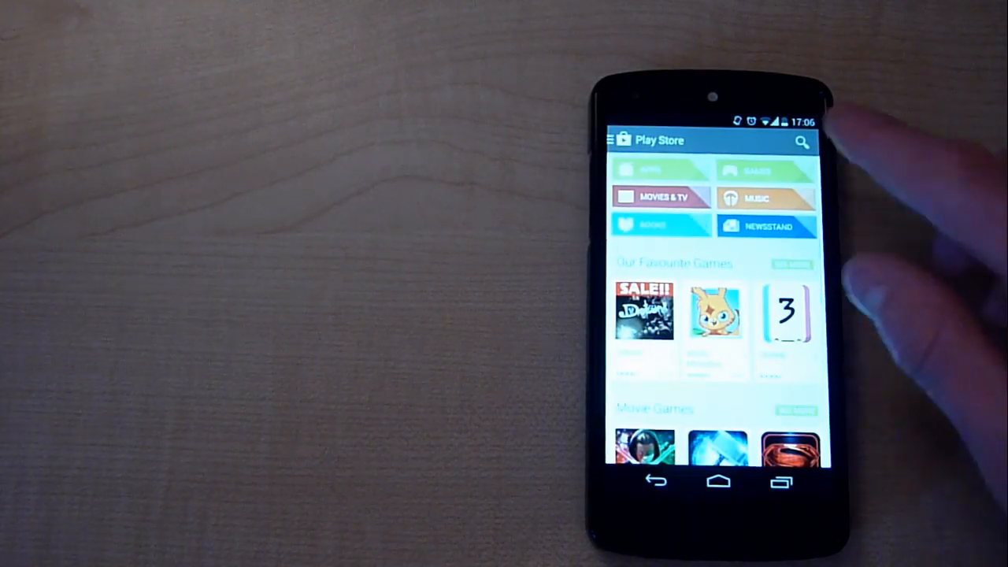
- Search the Play Store for uccw and the htc one m8 clock skin suggestions
left_click(802, 141)
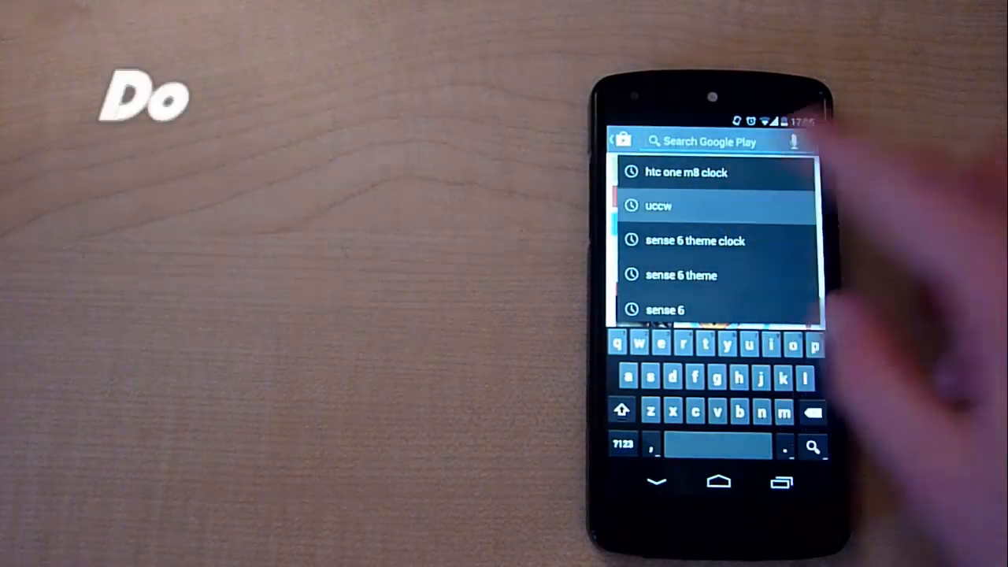
left_click(660, 205)
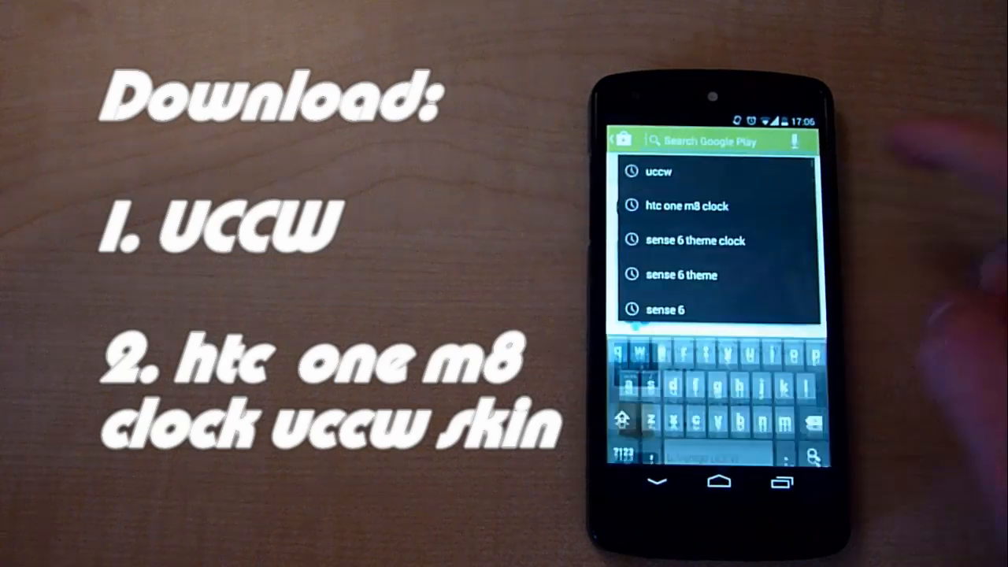
left_click(685, 205)
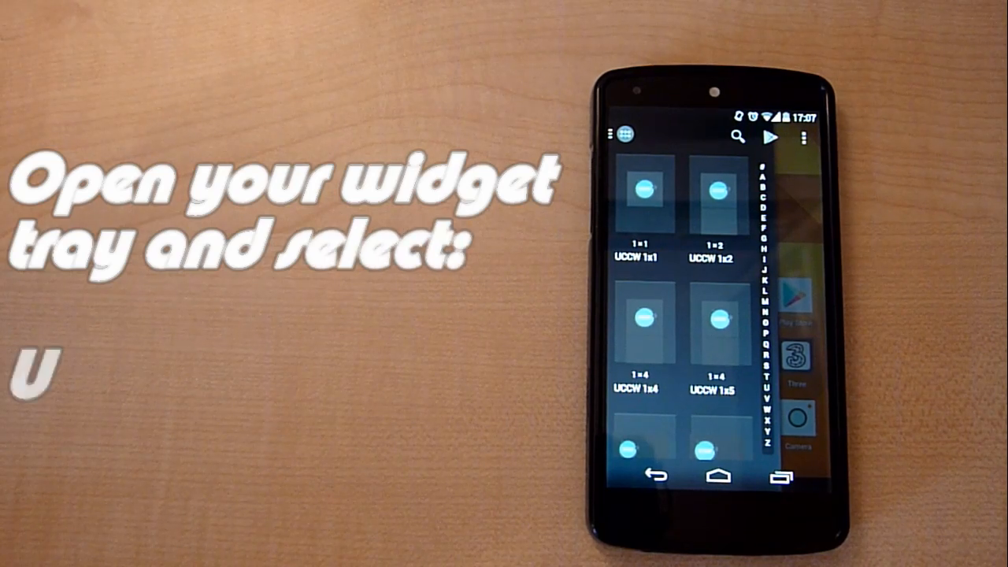
- Drop the UCCW 4x1 widget from the tray onto the top of the home screen
scroll("down", 3)
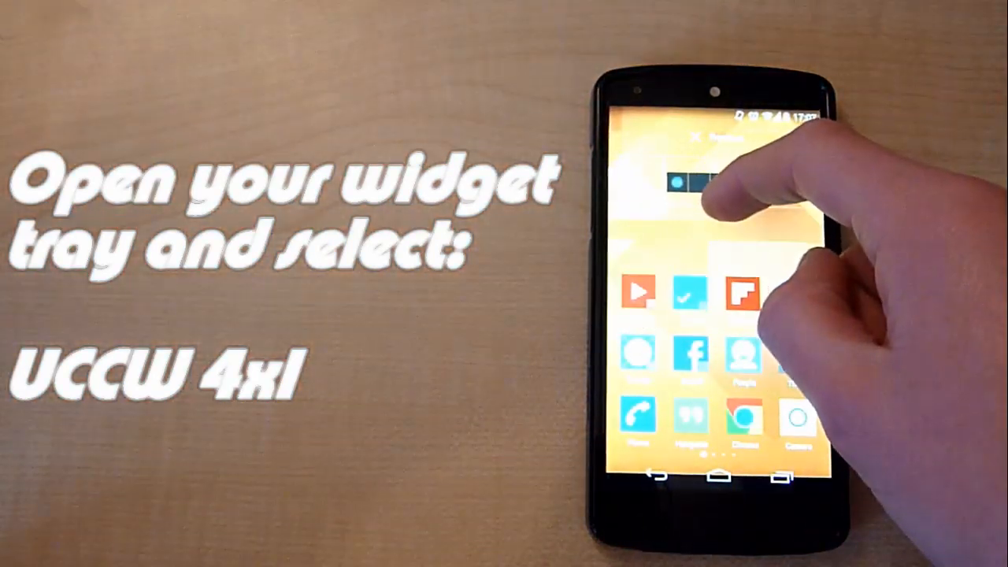
left_click(701, 181)
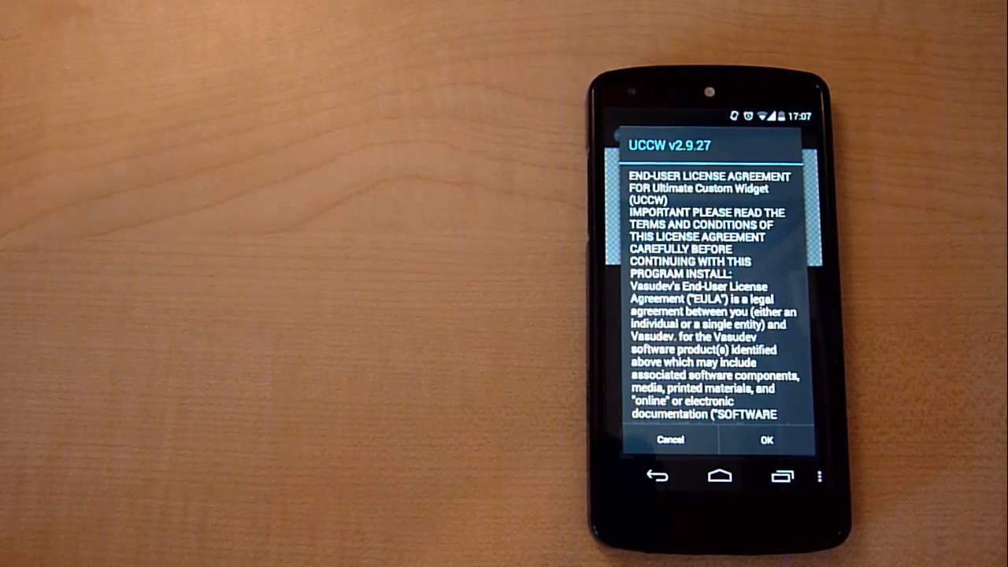
- Accept the UCCW licence, load the HTC One M8 clock skin and set its On/Off option
left_click(766, 440)
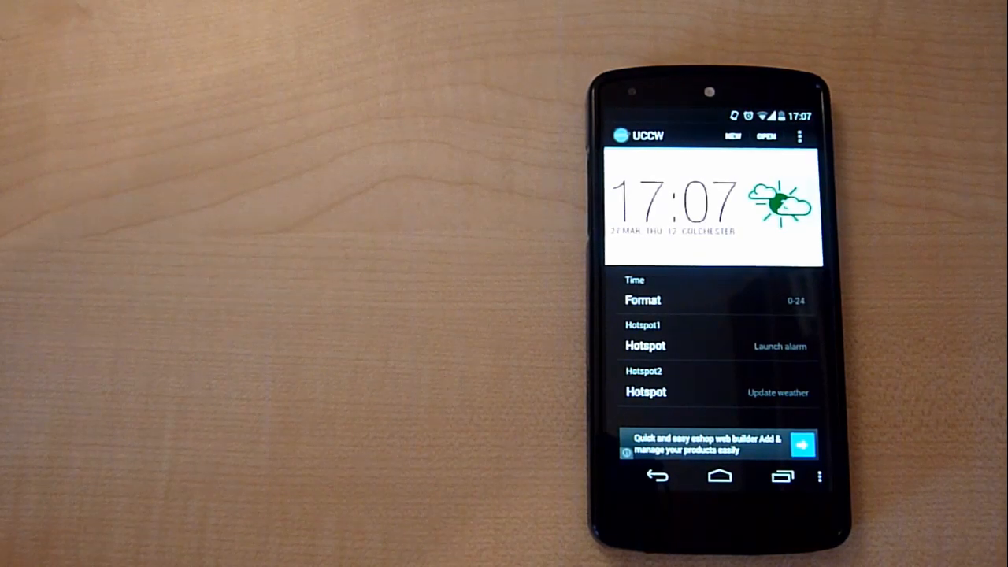
left_click(801, 136)
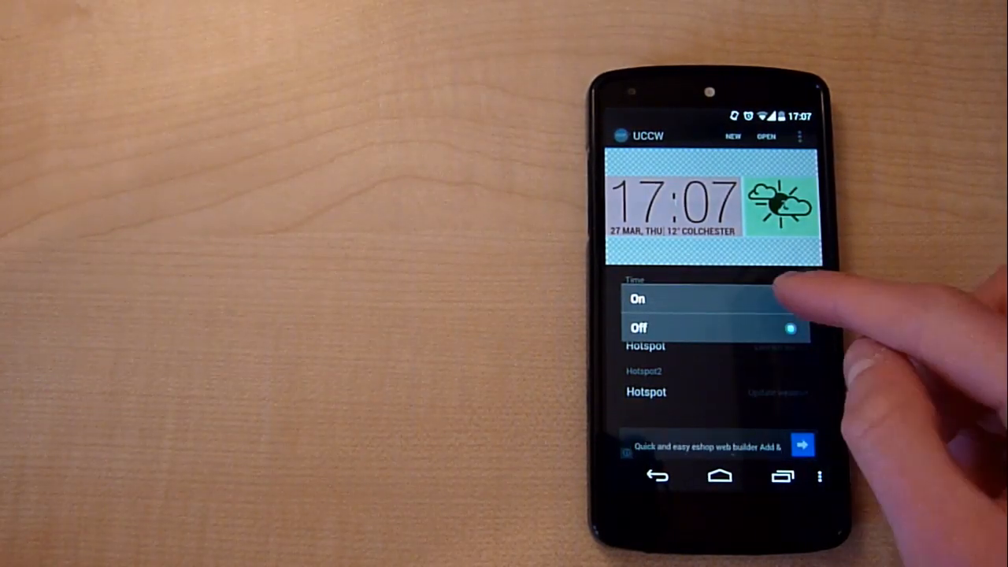
left_click(638, 300)
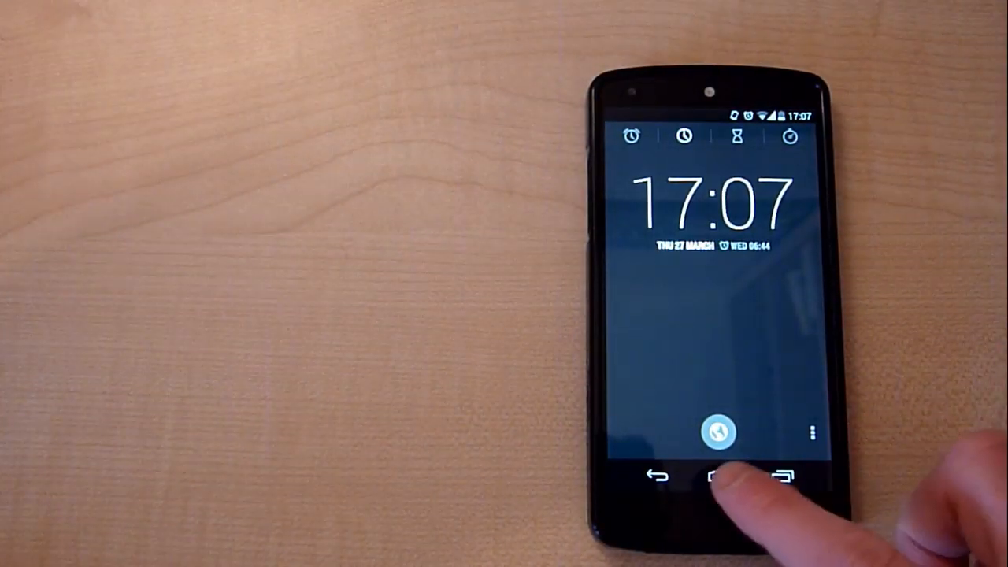
- Return home to view the 17:07 clock and Colchester weather widget
left_click(718, 477)
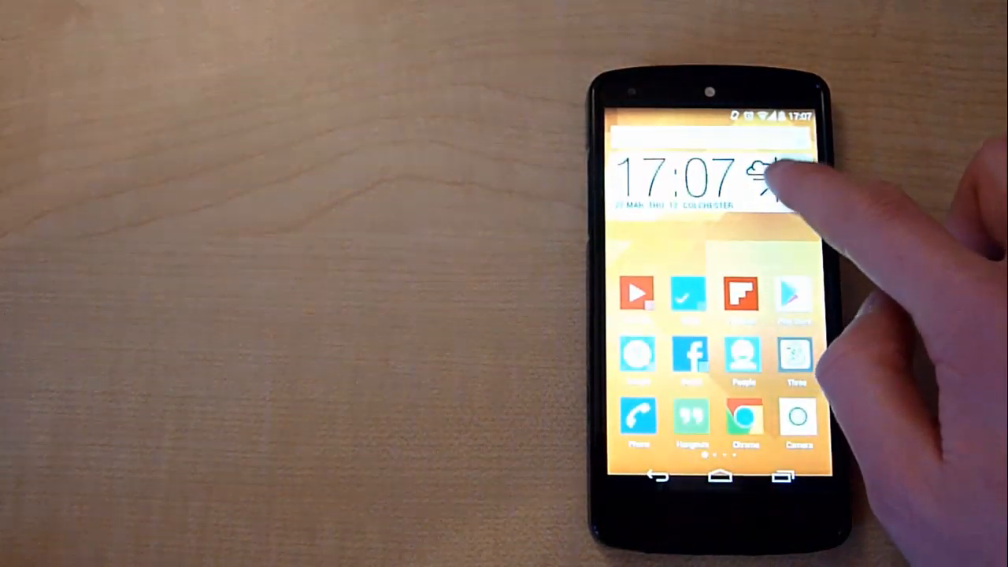